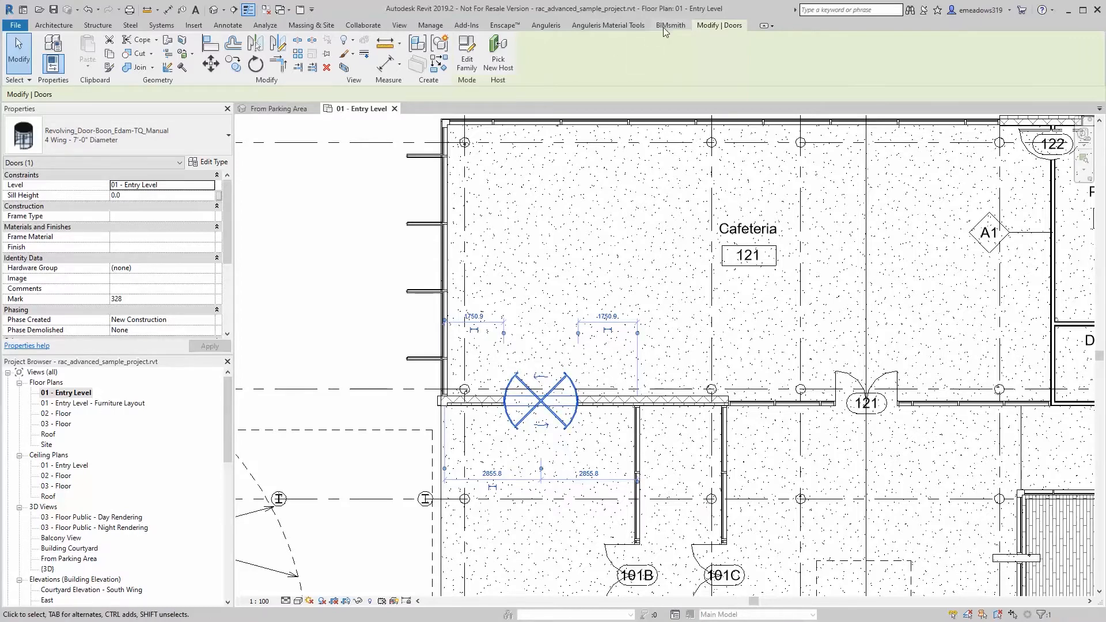
- Show the BIMsmith ribbon tab and deselect the revolving door in the floor plan
left_click(670, 26)
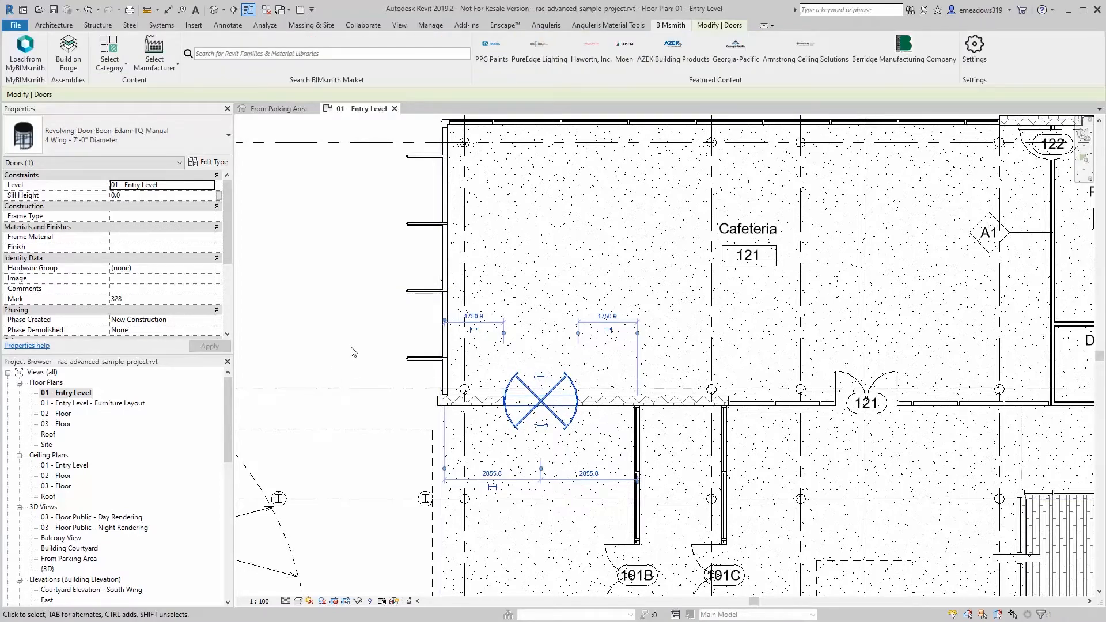
mouse_move(375, 417)
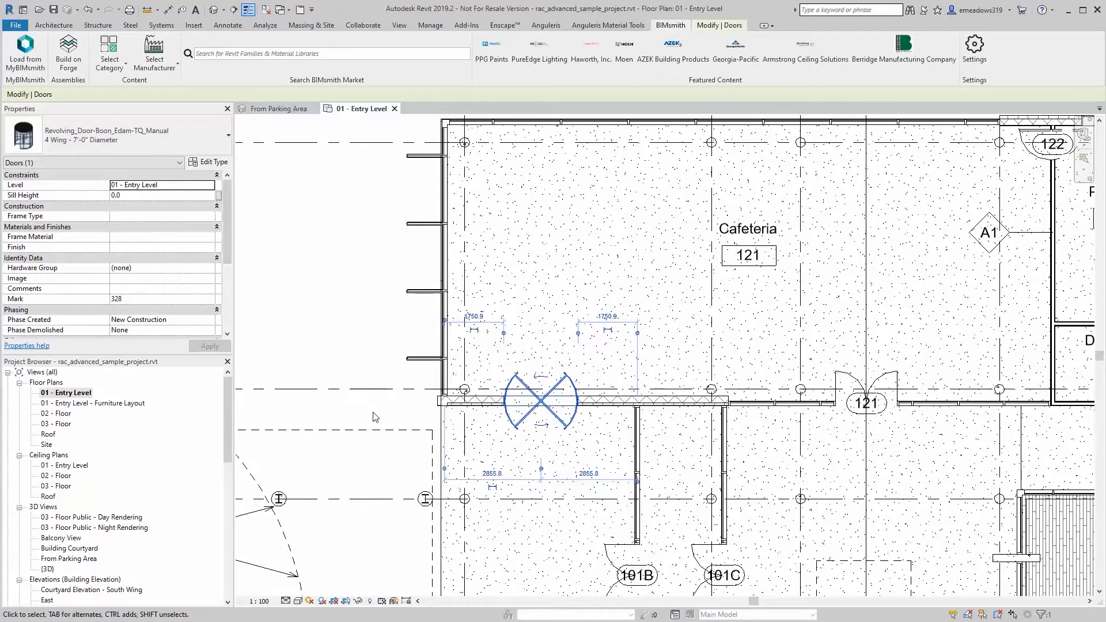
mouse_move(344, 442)
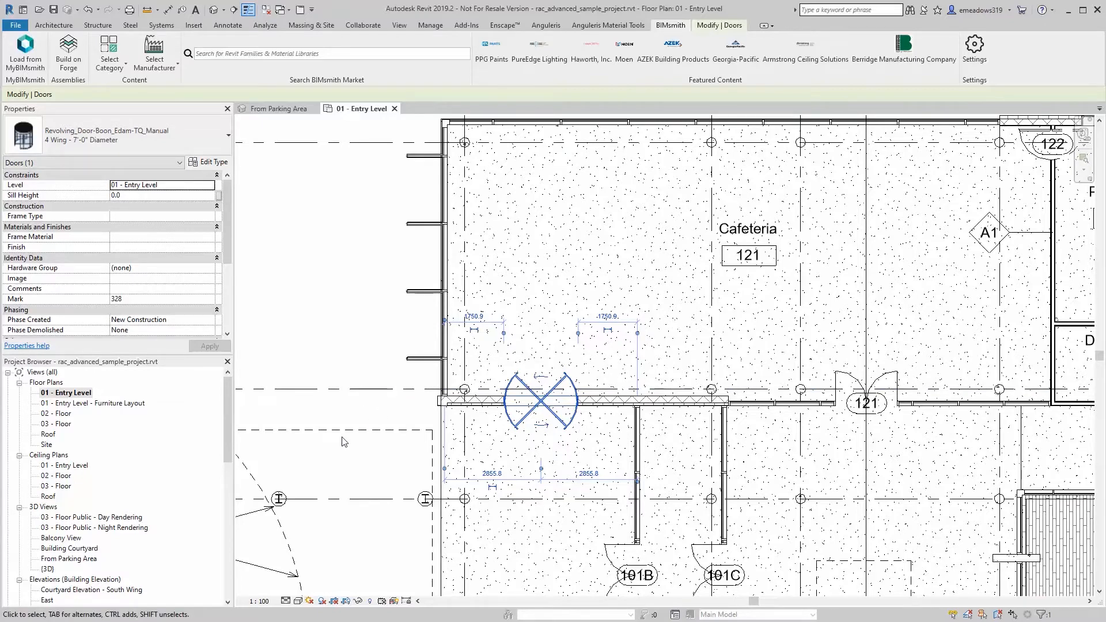
left_click(372, 245)
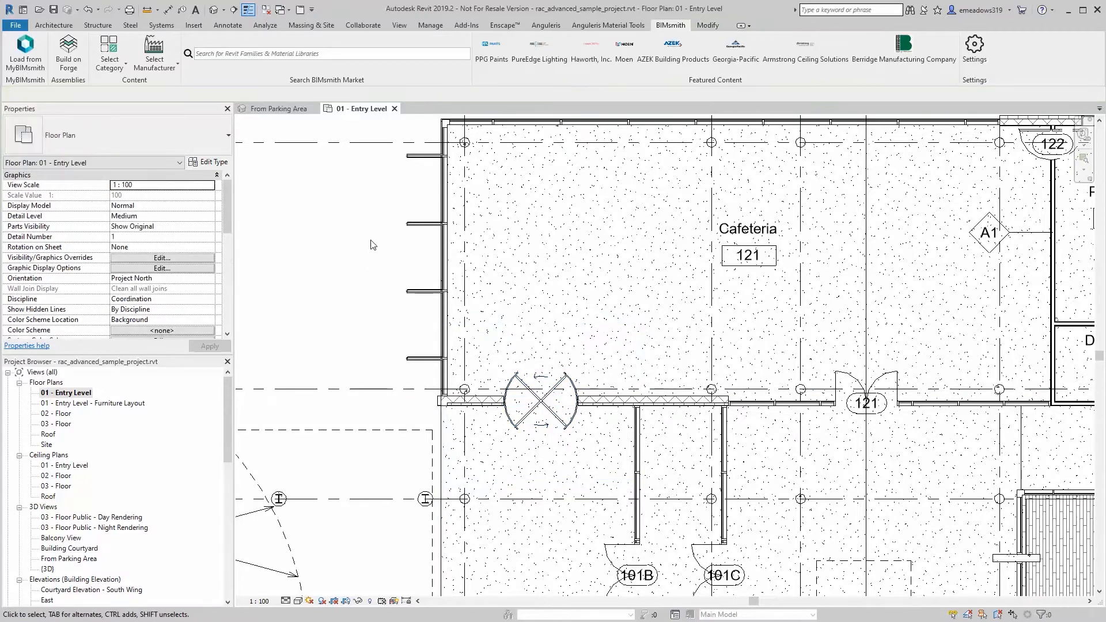
mouse_move(367, 251)
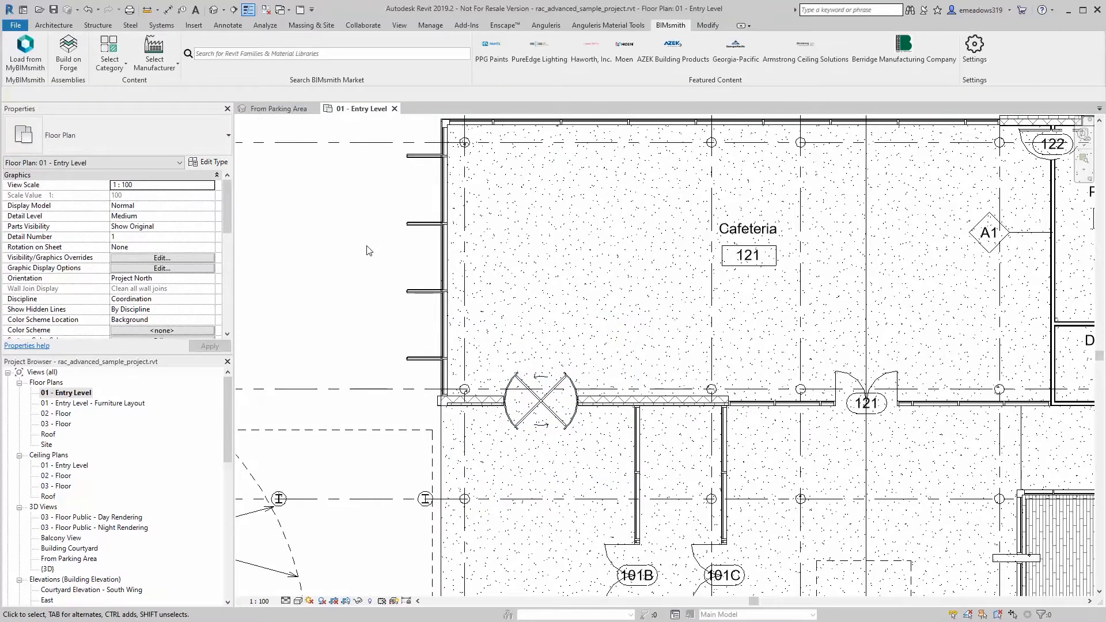
mouse_move(372, 251)
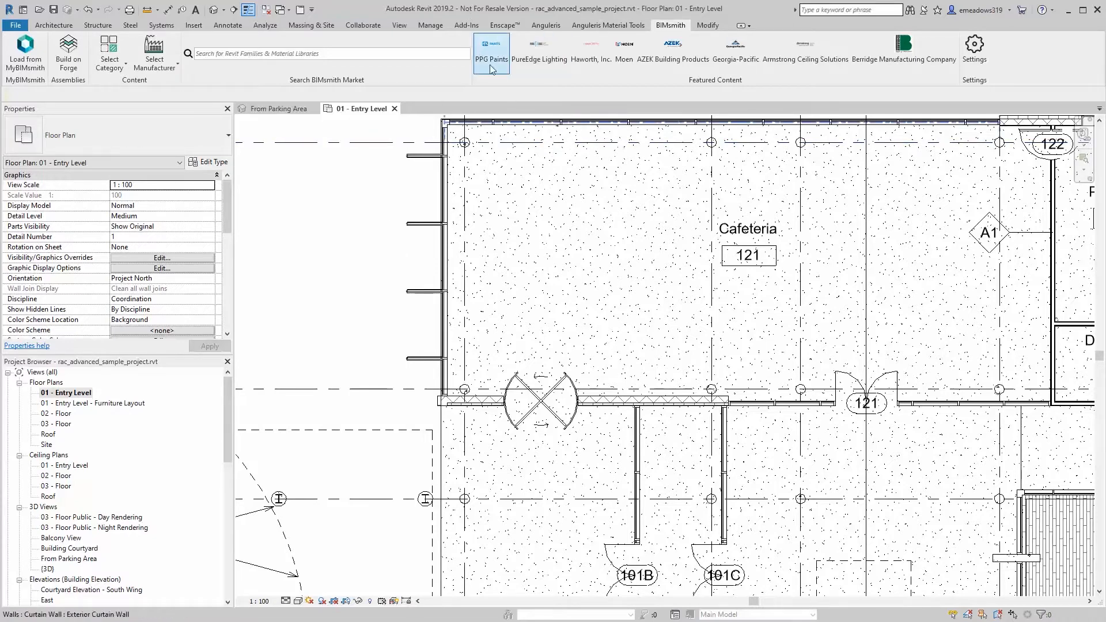
mouse_move(491, 53)
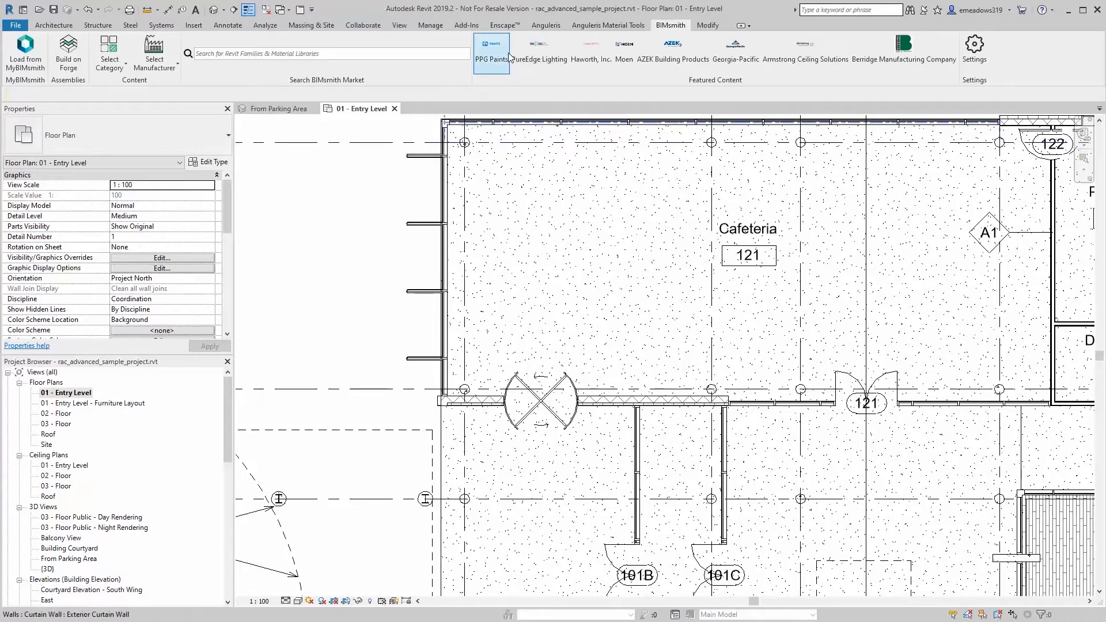
- Open the PPG Paints catalog and scroll through the Speedhide and Sun Proof products
left_click(491, 47)
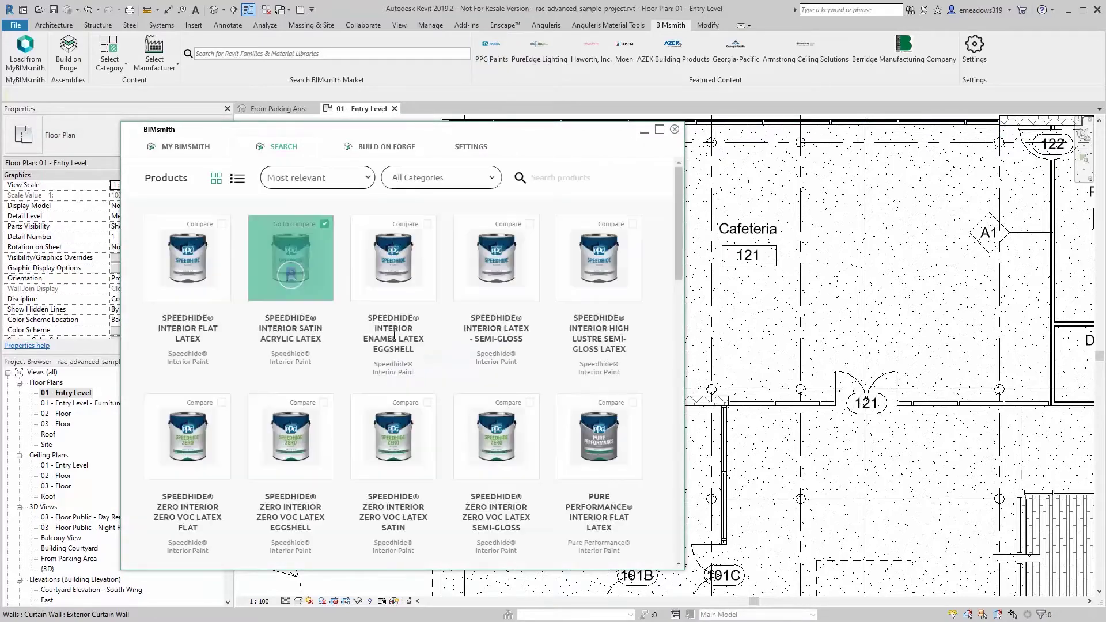
scroll("down", 3)
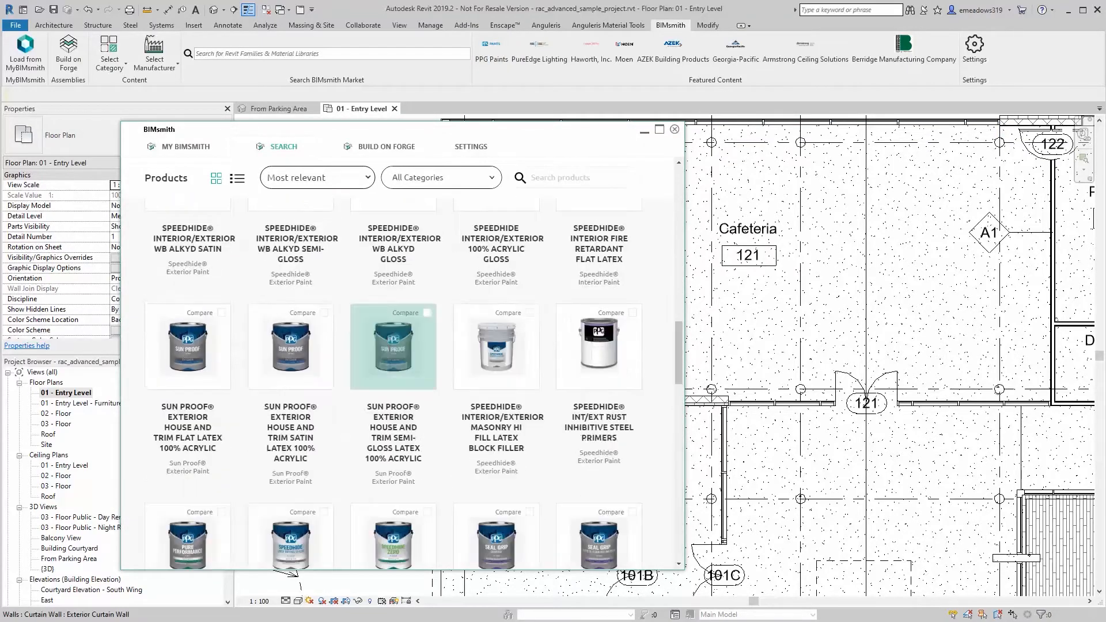
scroll("down", 3)
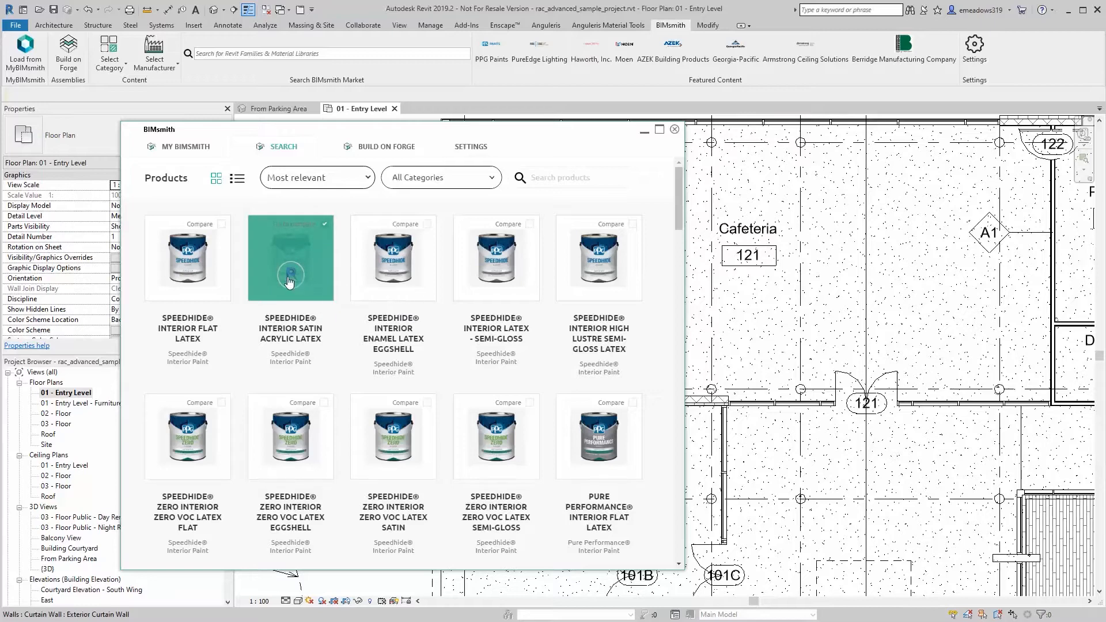
mouse_move(291, 276)
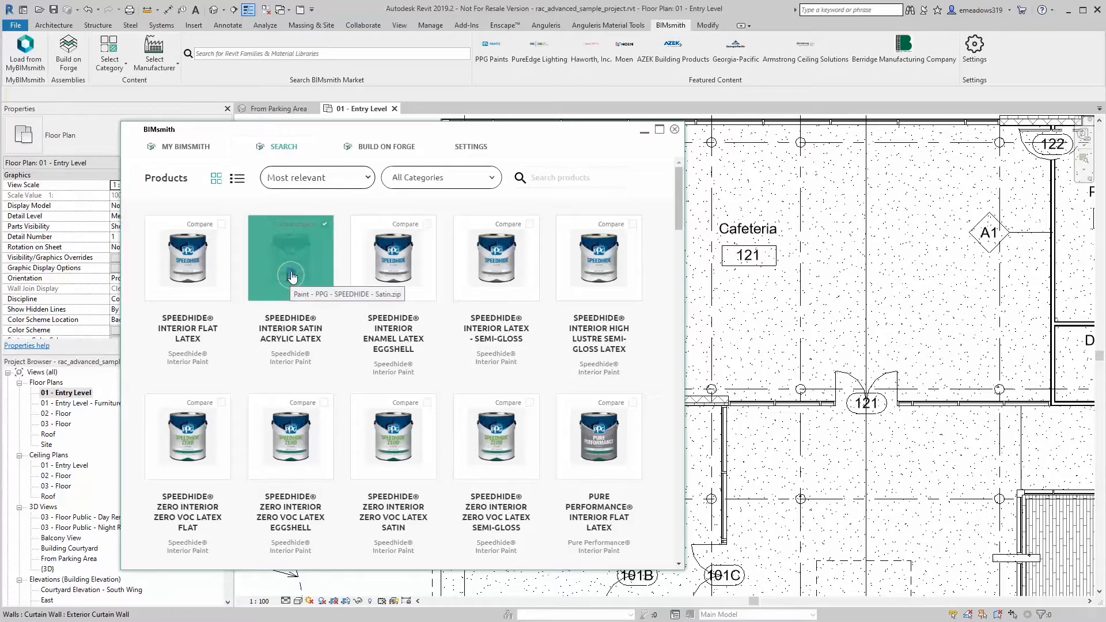
- Download the Speedhide Interior Satin Acrylic Latex .adsklib library, then close BIMsmith
left_click(290, 258)
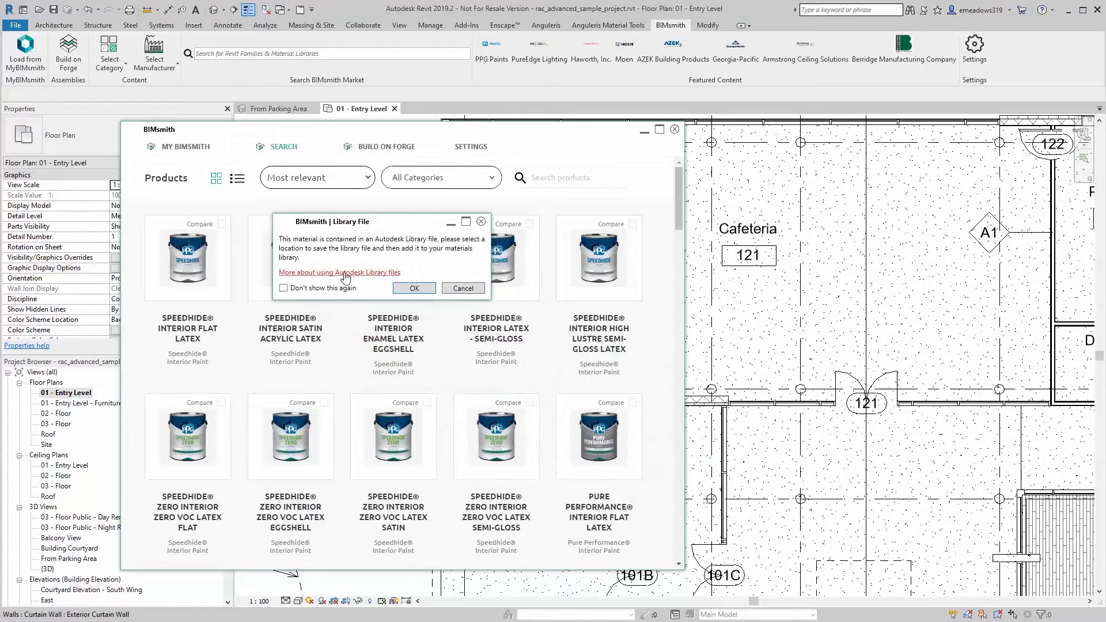
mouse_move(301, 252)
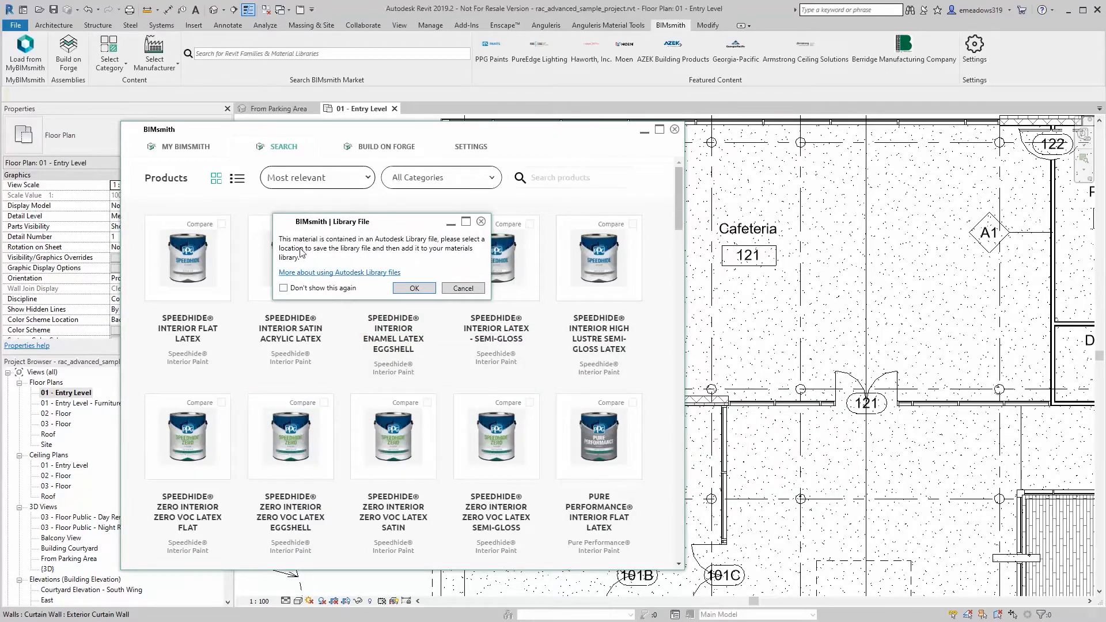
mouse_move(396, 258)
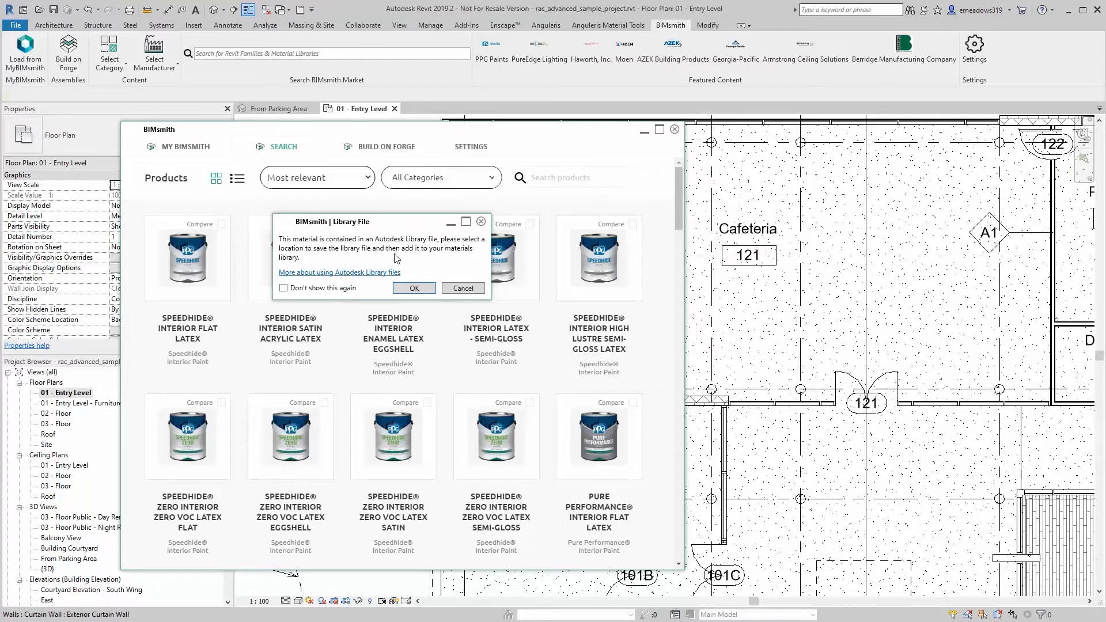
mouse_move(314, 271)
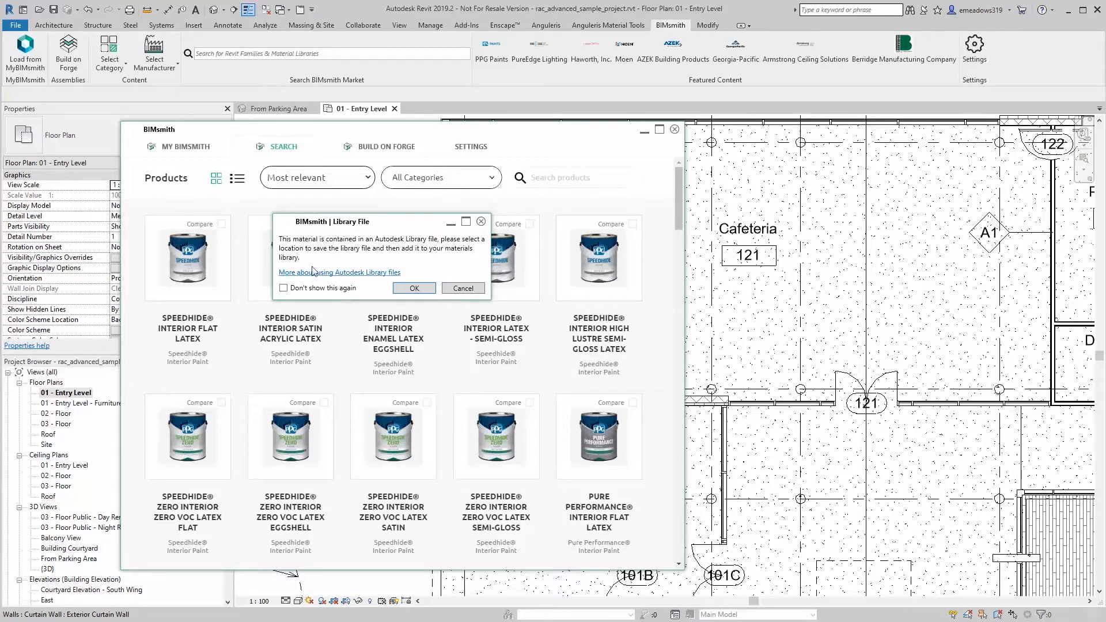
mouse_move(361, 310)
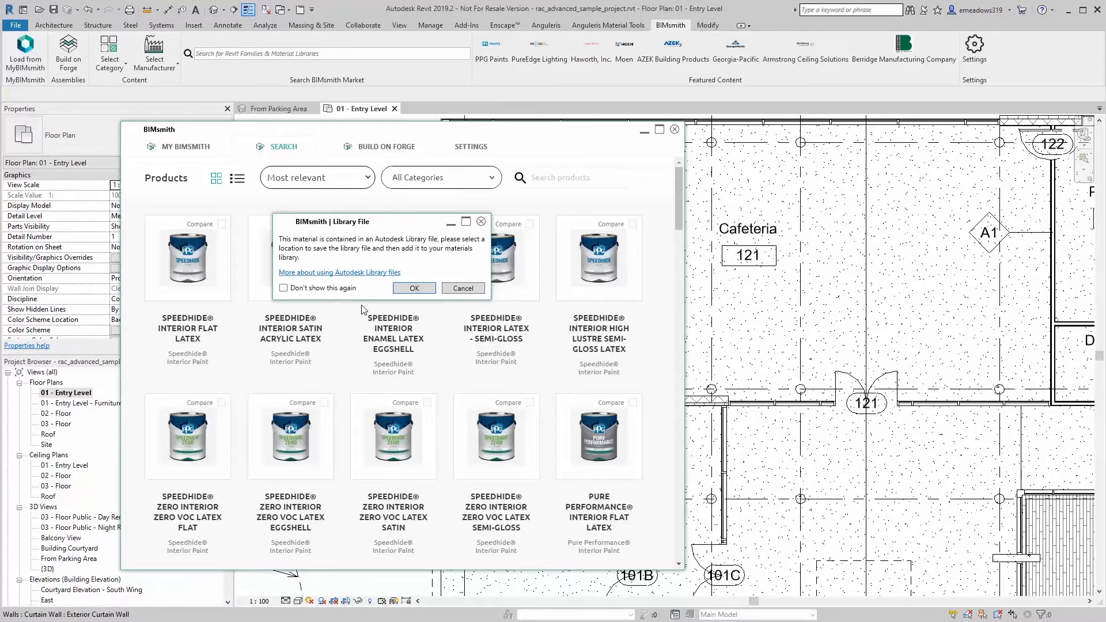
mouse_move(365, 304)
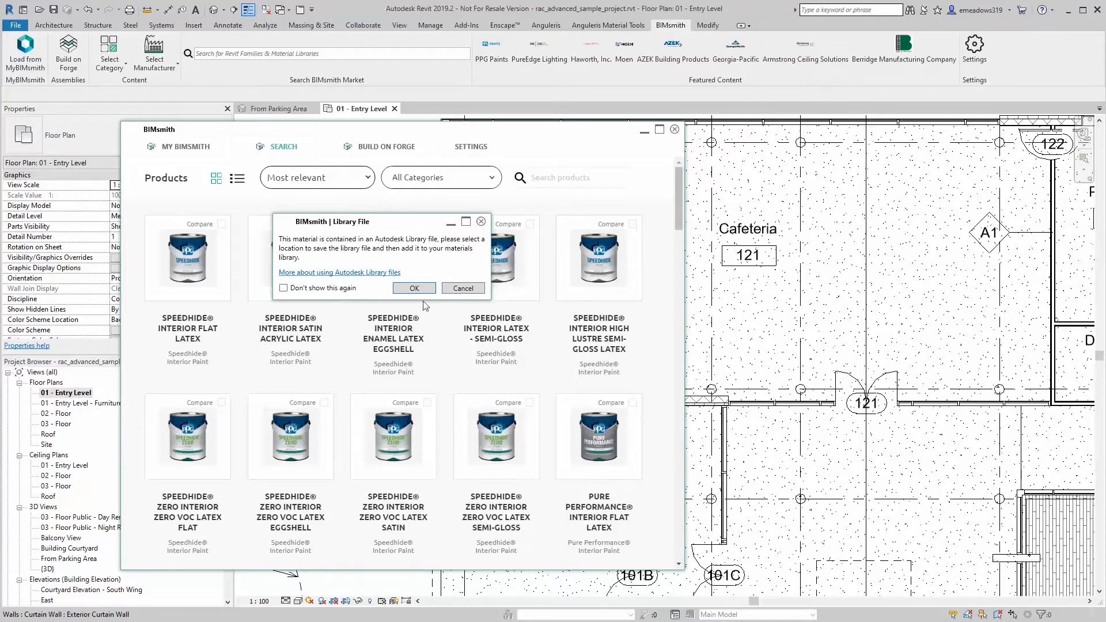
mouse_move(423, 311)
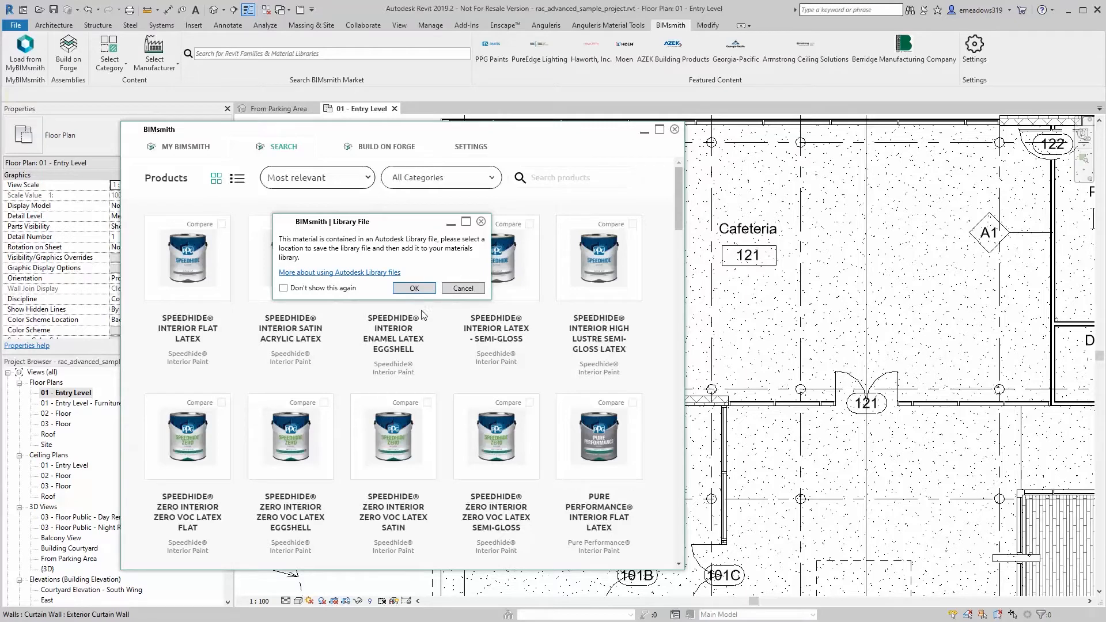
mouse_move(415, 288)
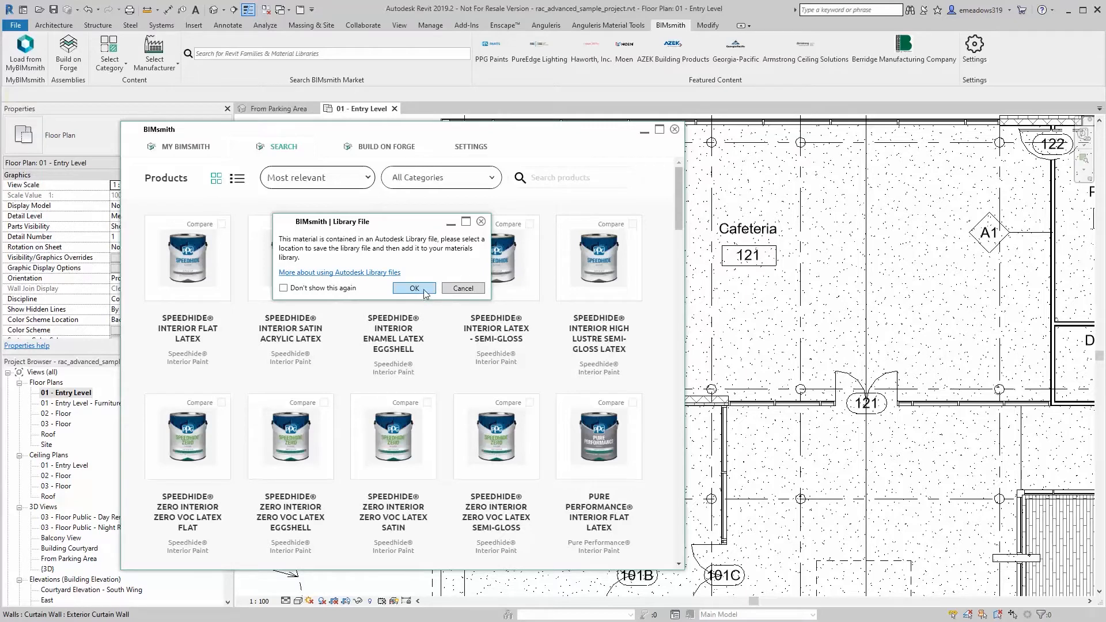
left_click(415, 288)
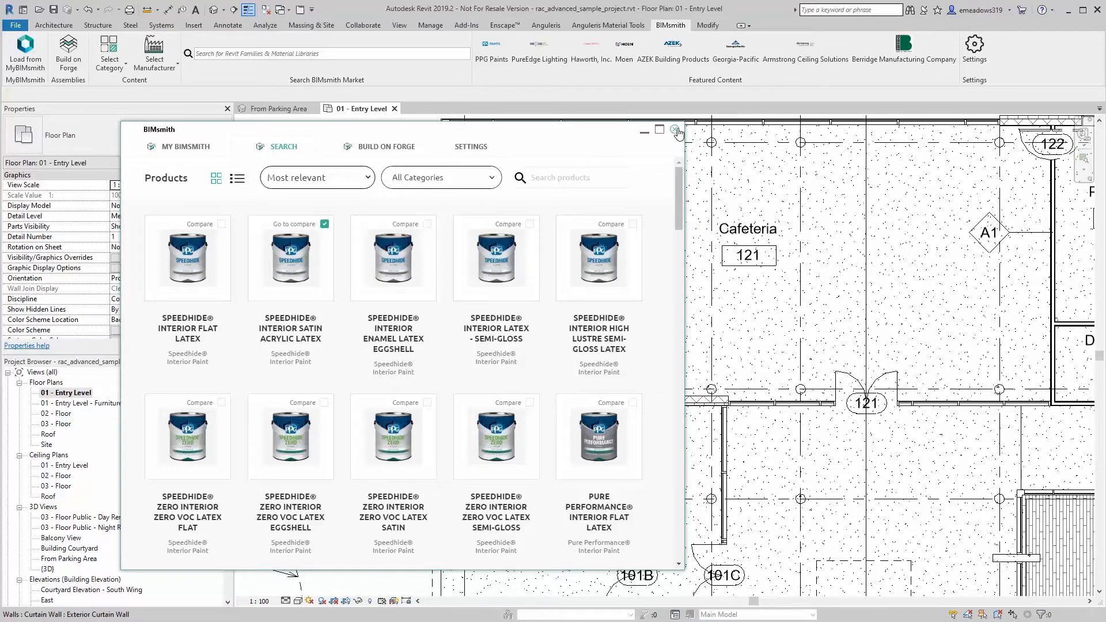
left_click(676, 132)
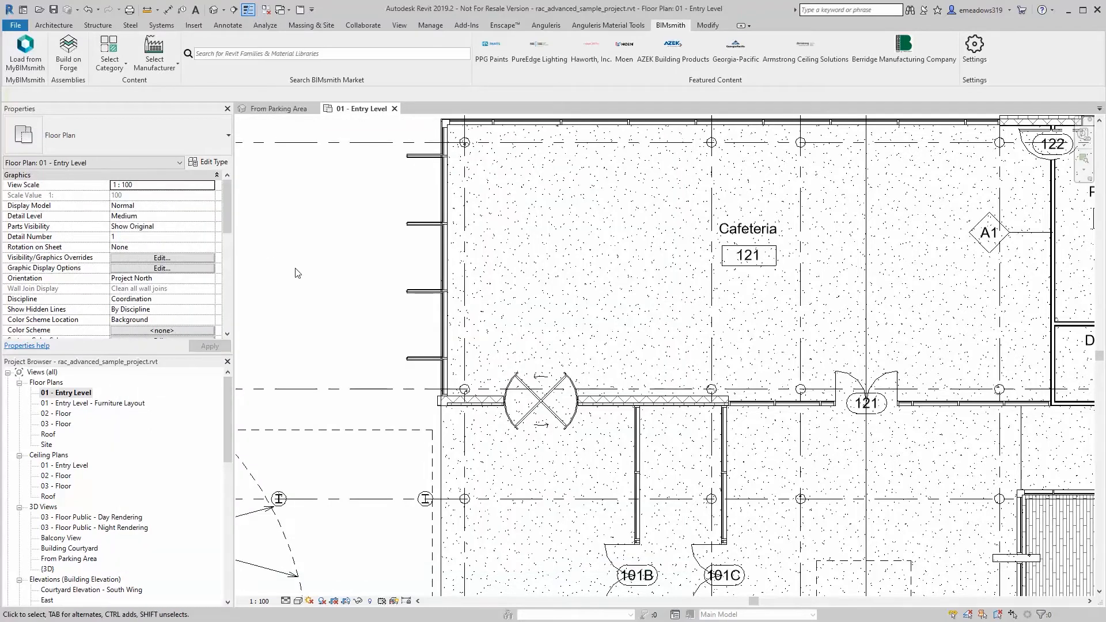
mouse_move(431, 25)
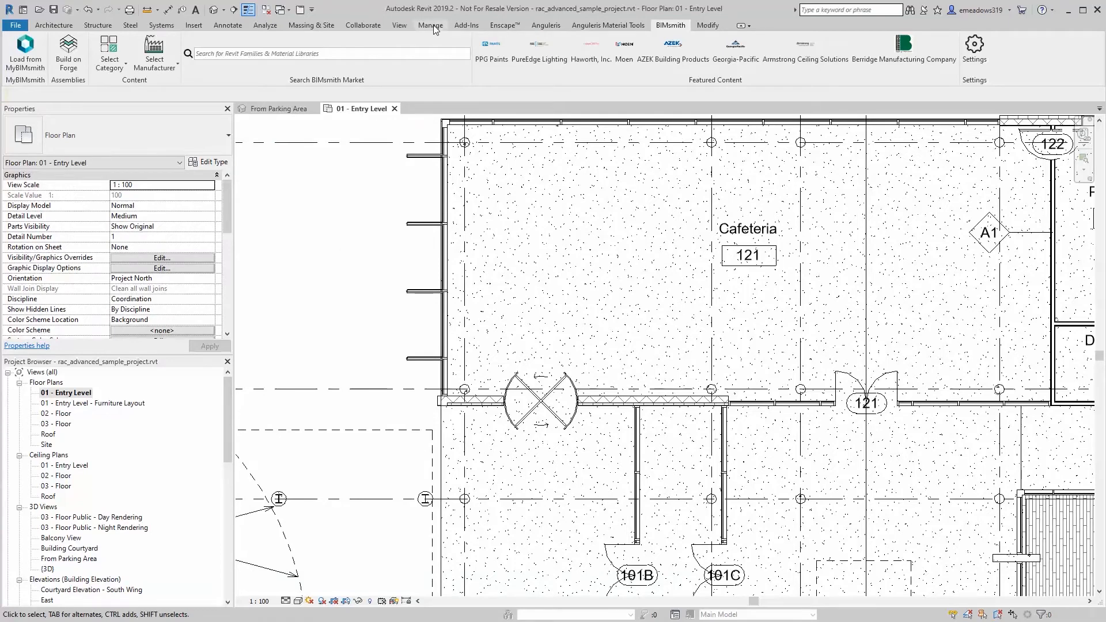
- Launch the Materials browser from the Manage tab
left_click(430, 25)
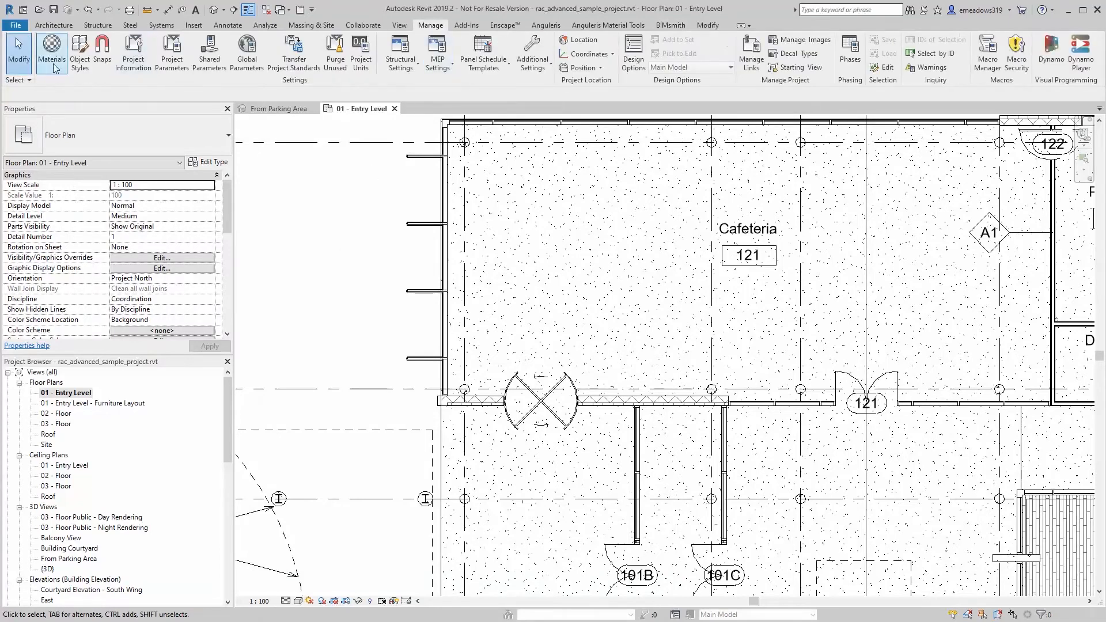
left_click(486, 445)
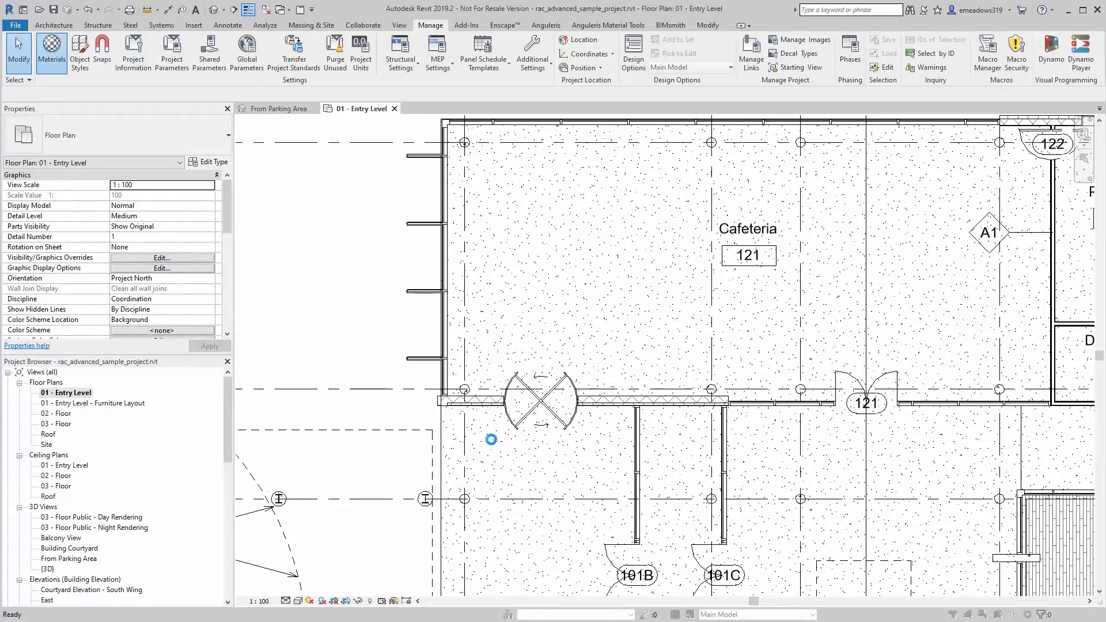
- Open the existing library 'Paint - PPG - SPEEDHIDE - Satin.adsklib' in the Material Browser
left_click(51, 53)
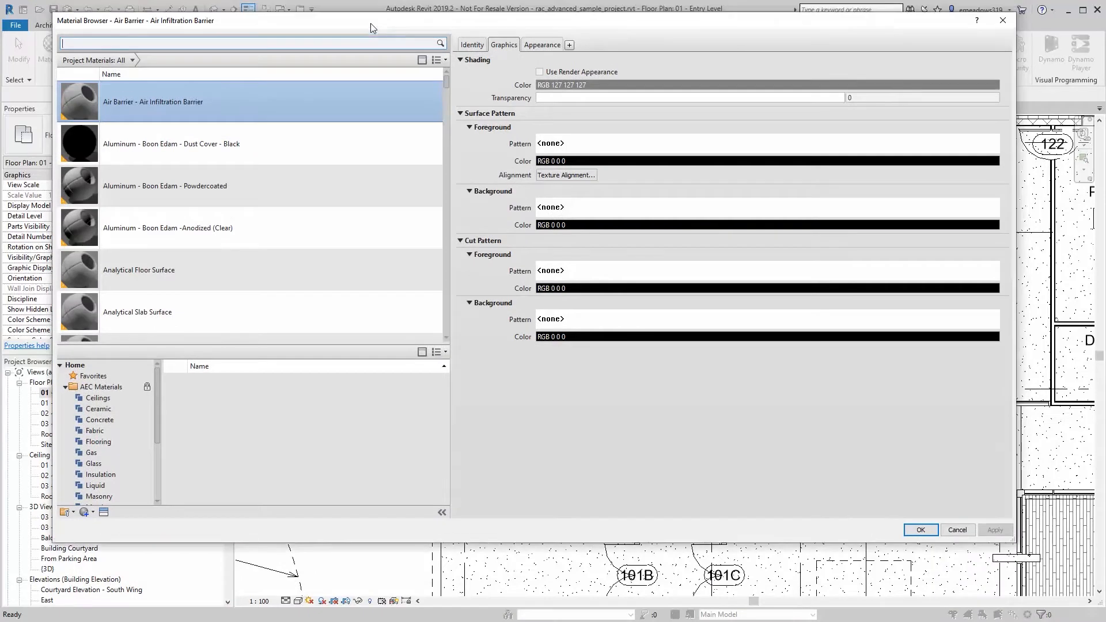
left_click(83, 512)
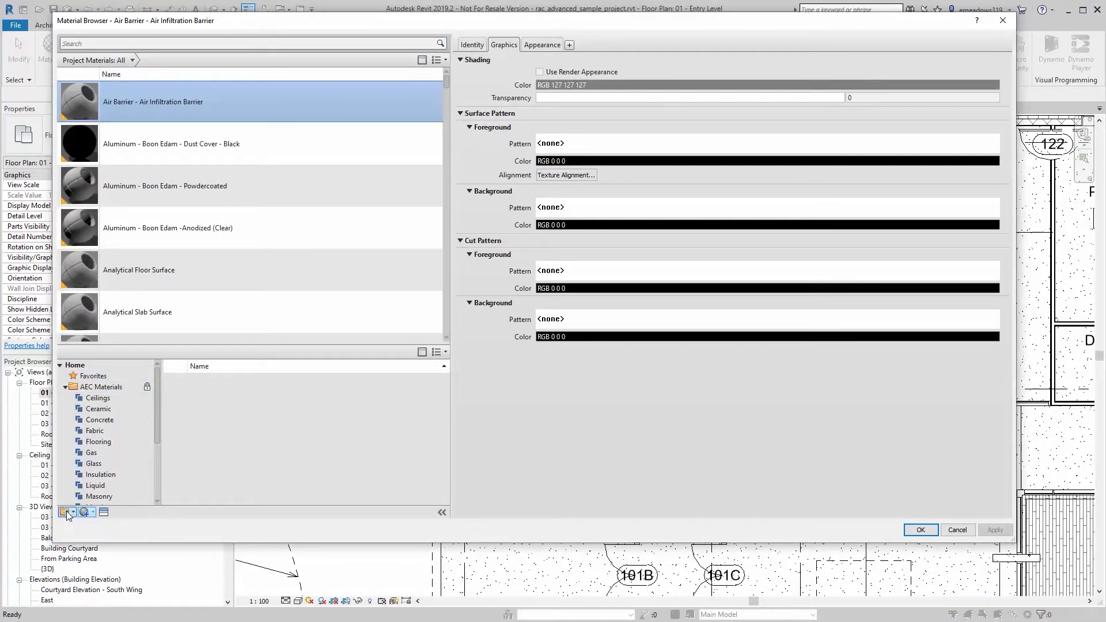
left_click(64, 512)
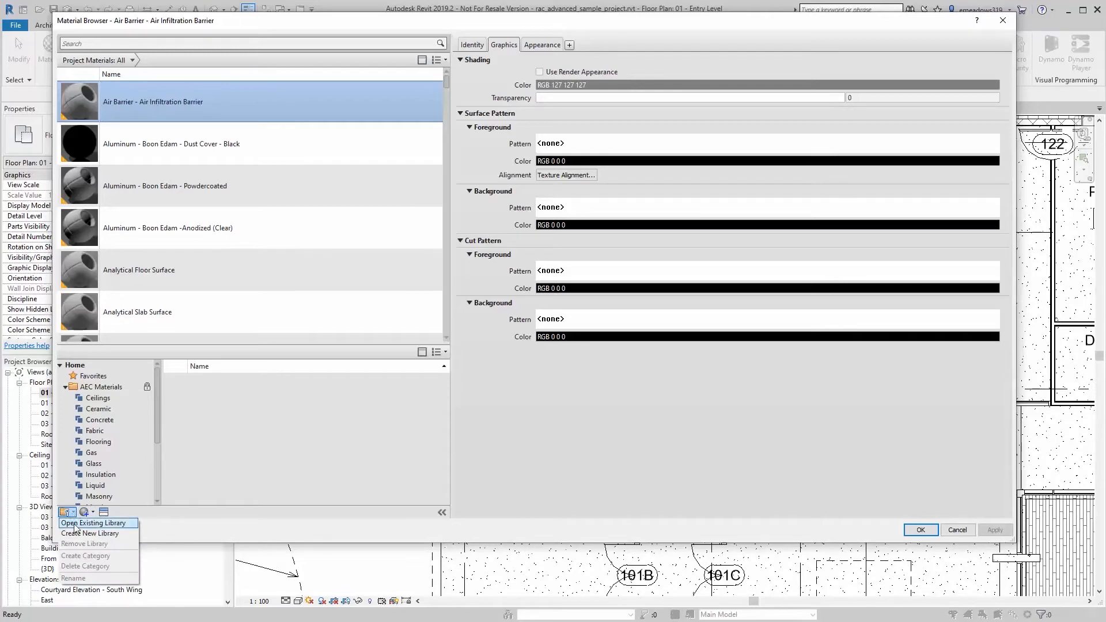
left_click(90, 523)
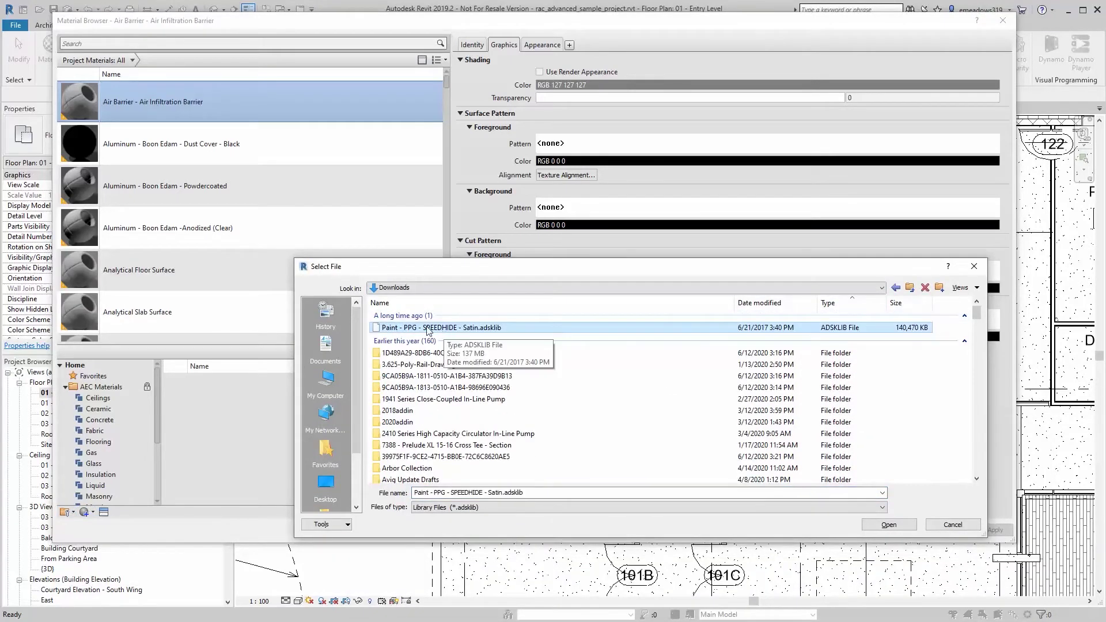
mouse_move(414, 276)
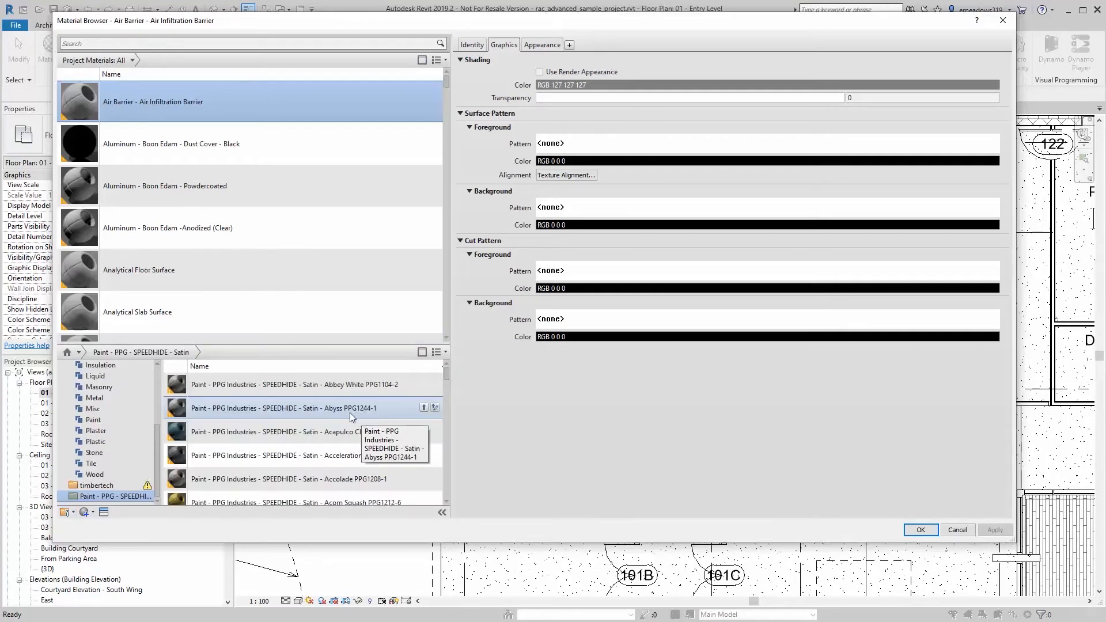
mouse_move(424, 384)
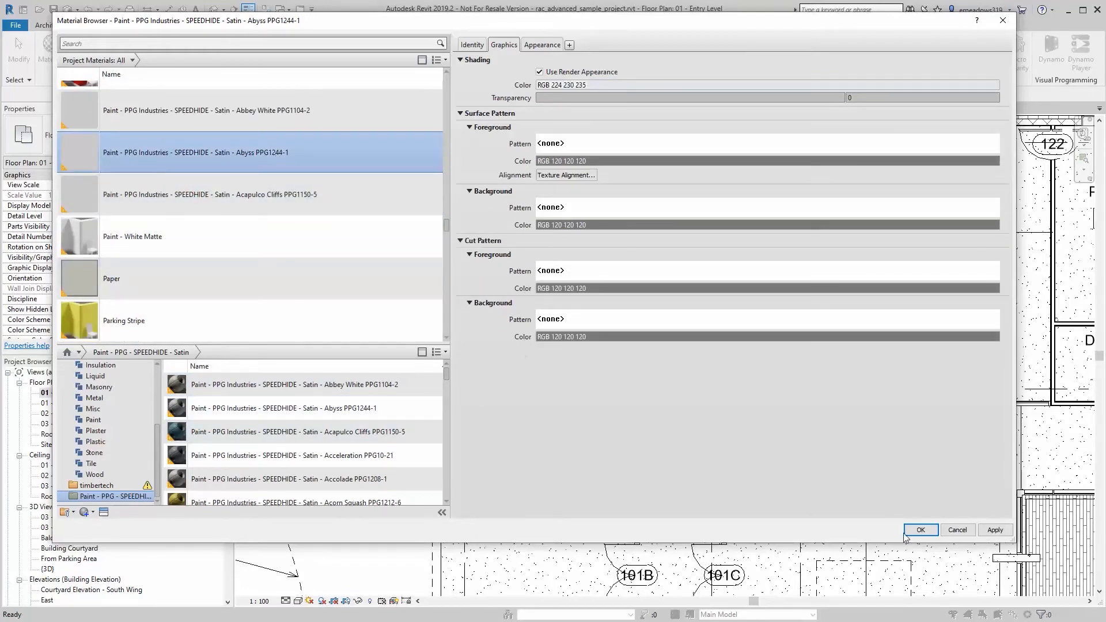
- Keep the Abbey White, Abyss and Acapulco Cliffs paints and close the browser
left_click(920, 530)
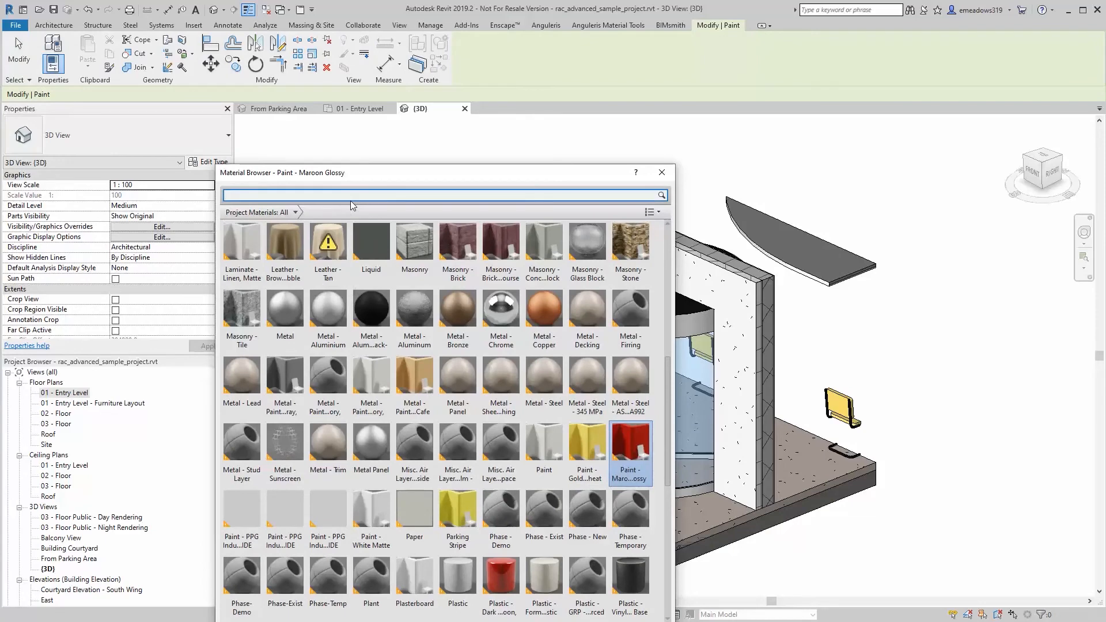
- Search for 'ppg' and apply Acapulco Cliffs to the door wall's face
type("ppg")
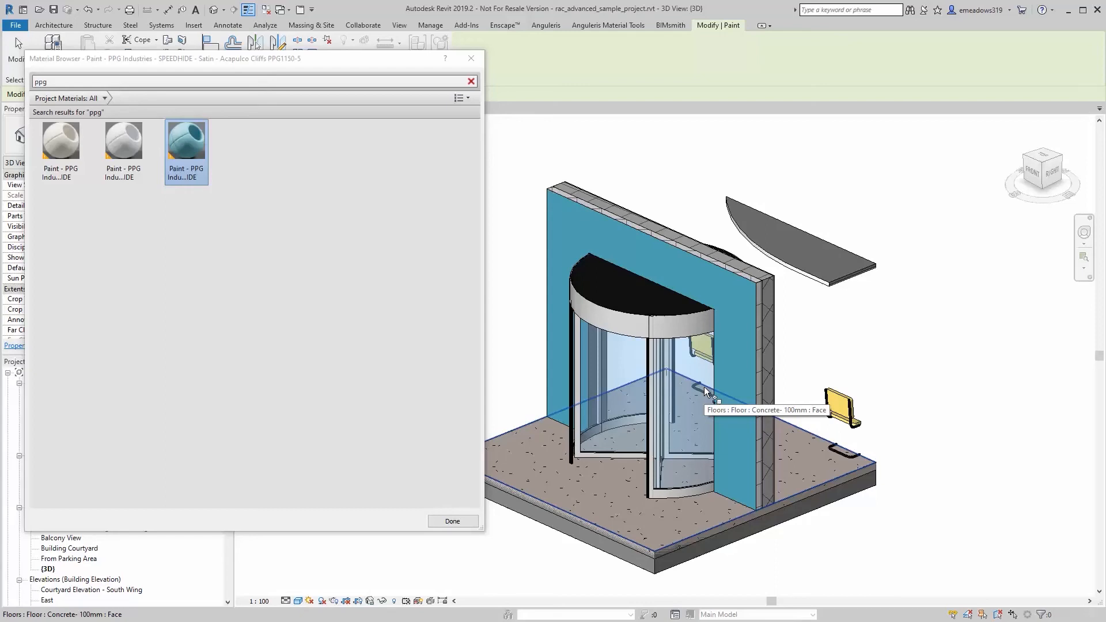
mouse_move(708, 392)
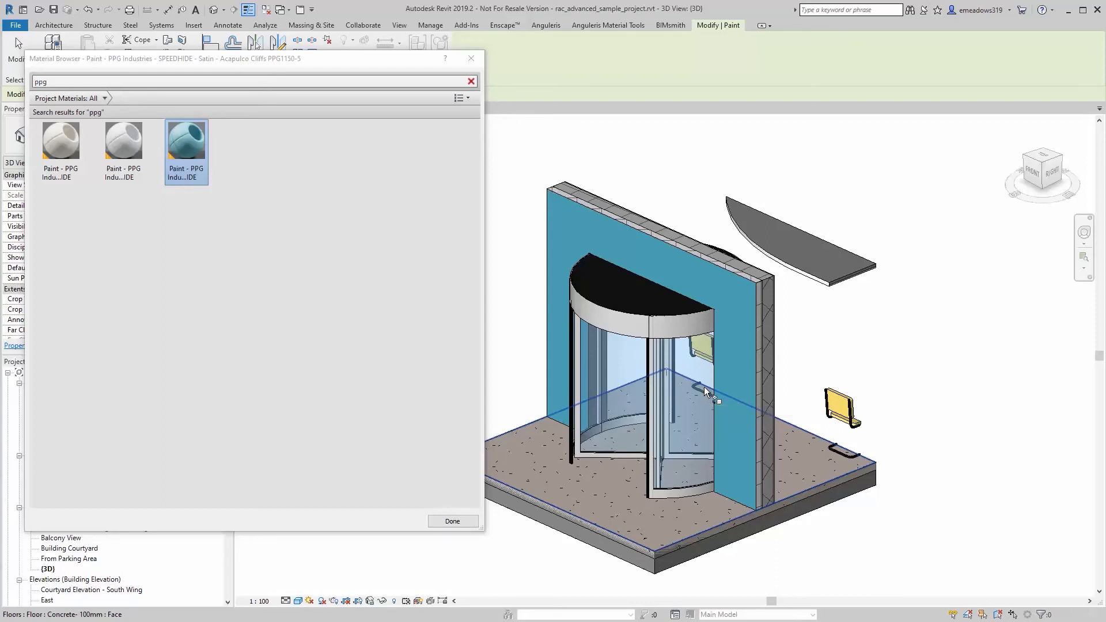